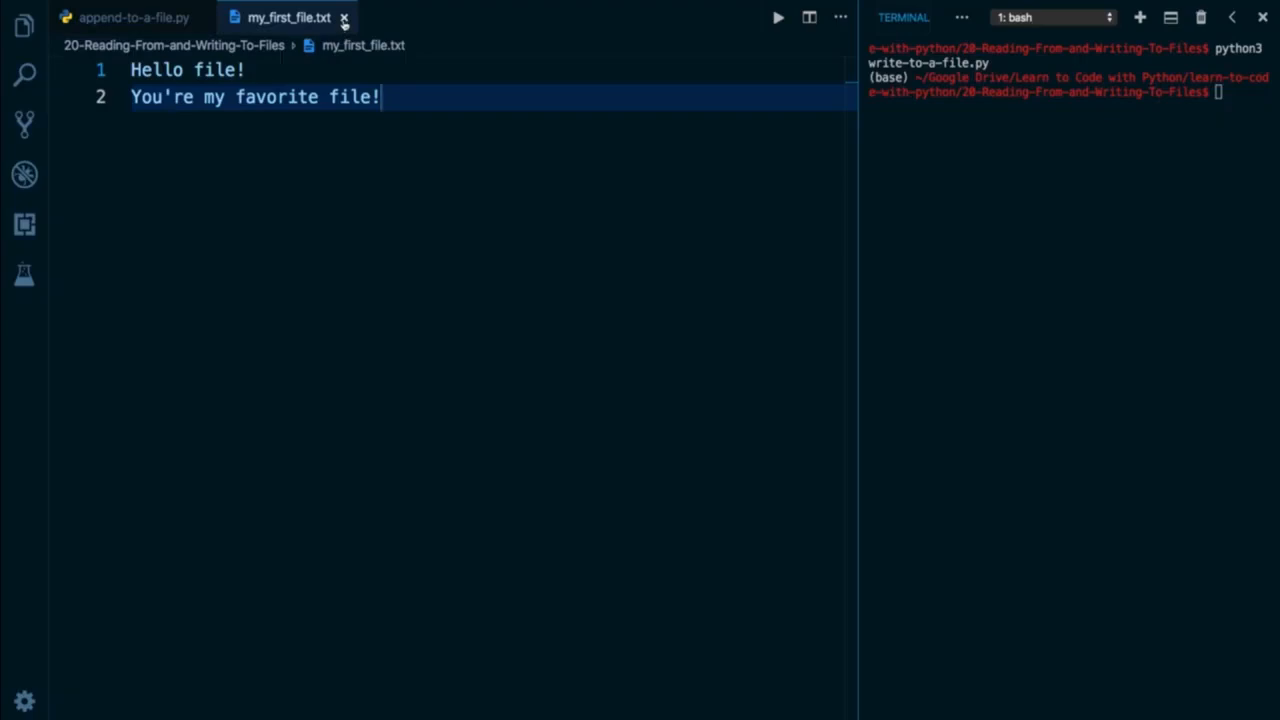
Close the my_first_file.txt tab to return to the empty append-to-a-file.py
left_click(343, 18)
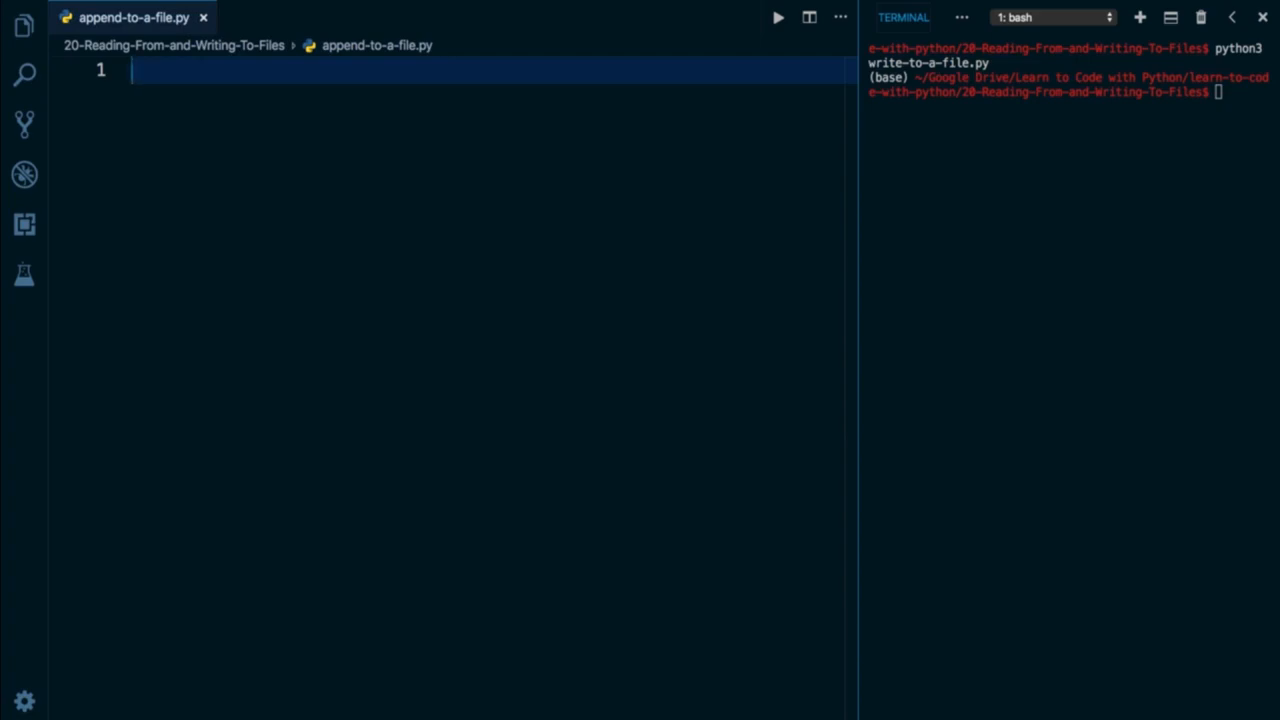
Write a with-open block on my_first_file.txt in "a" mode writing "Third line is the best line!"
type("with open(\"")
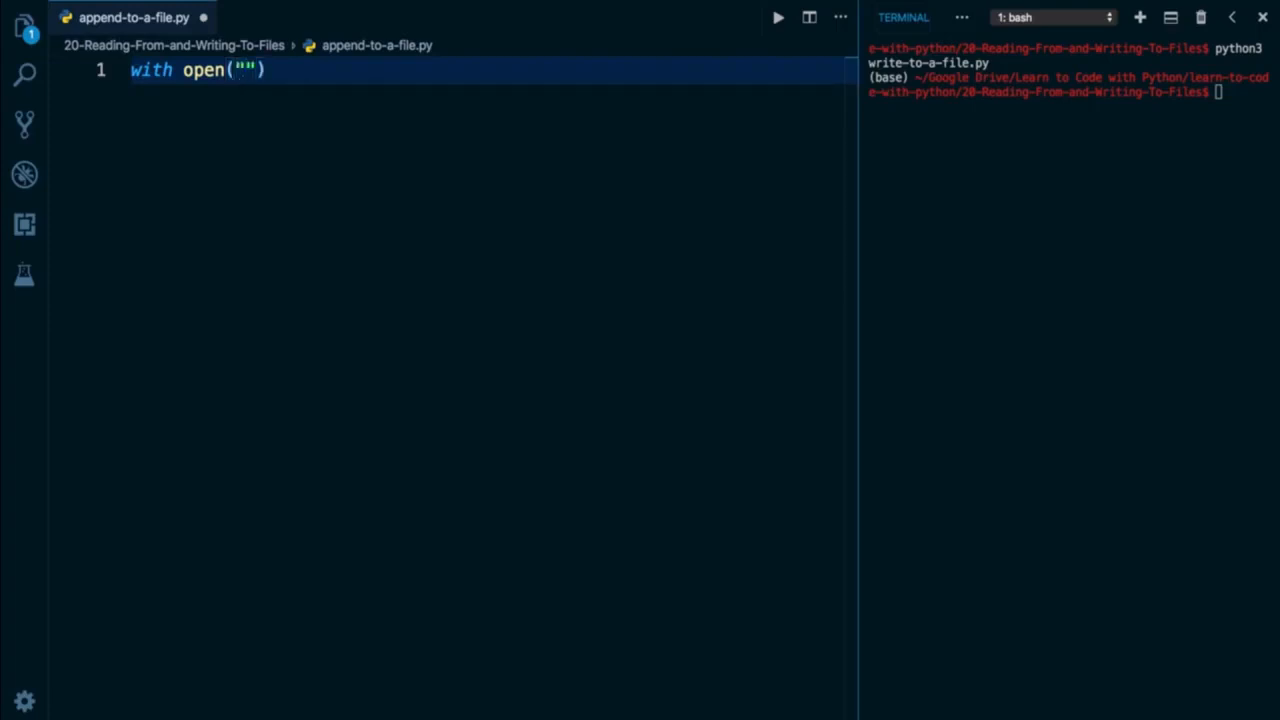
type("my_first_file.txt")
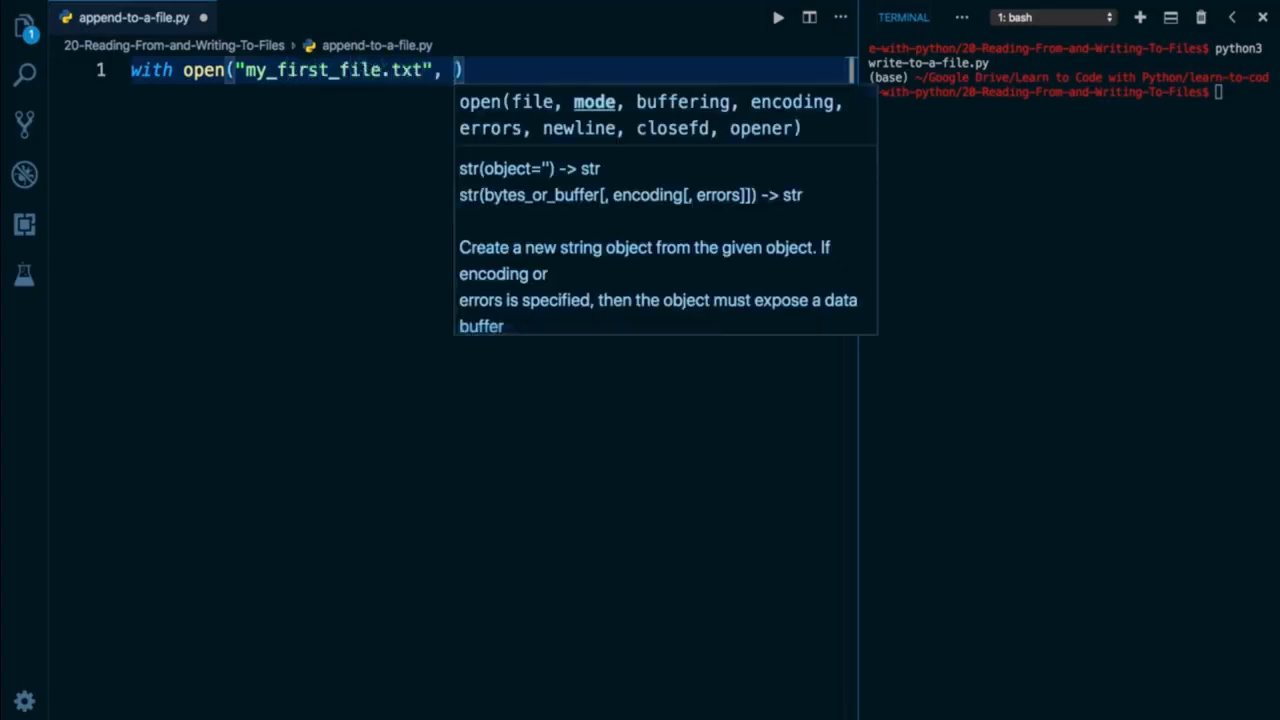
type("\"a\"")
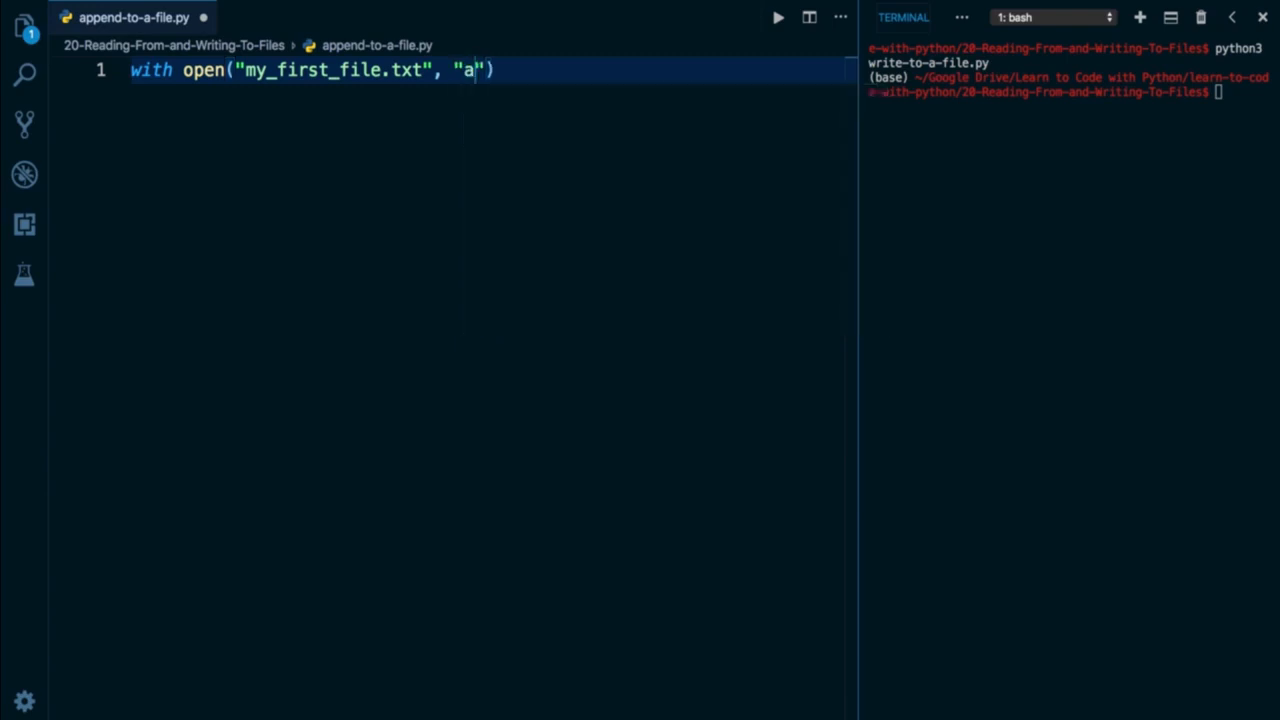
type("as file_object:")
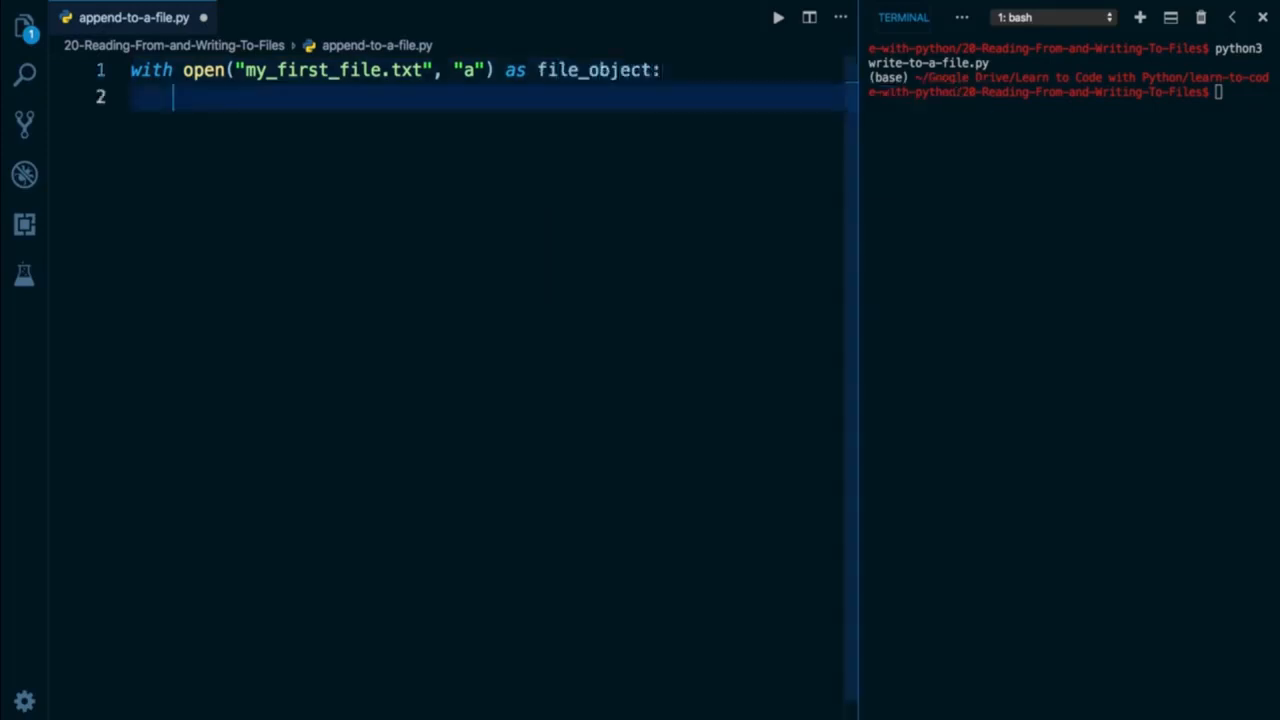
type("file_object.")
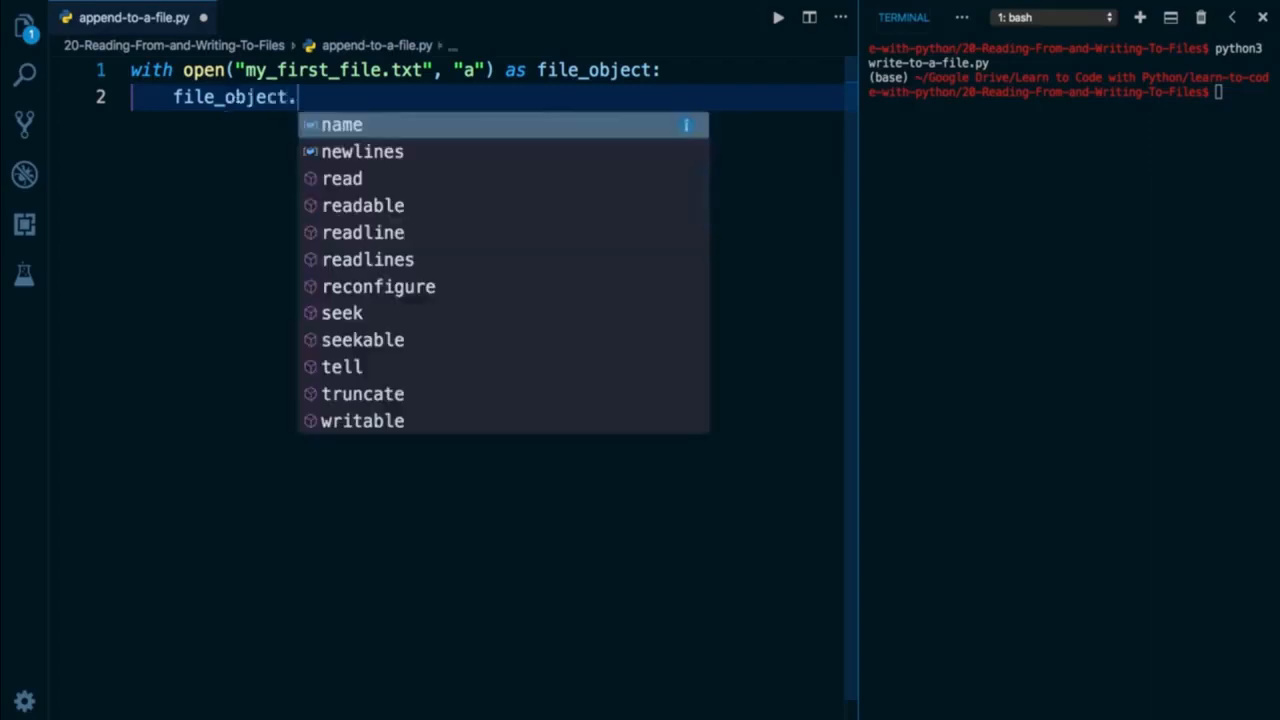
type("write(")
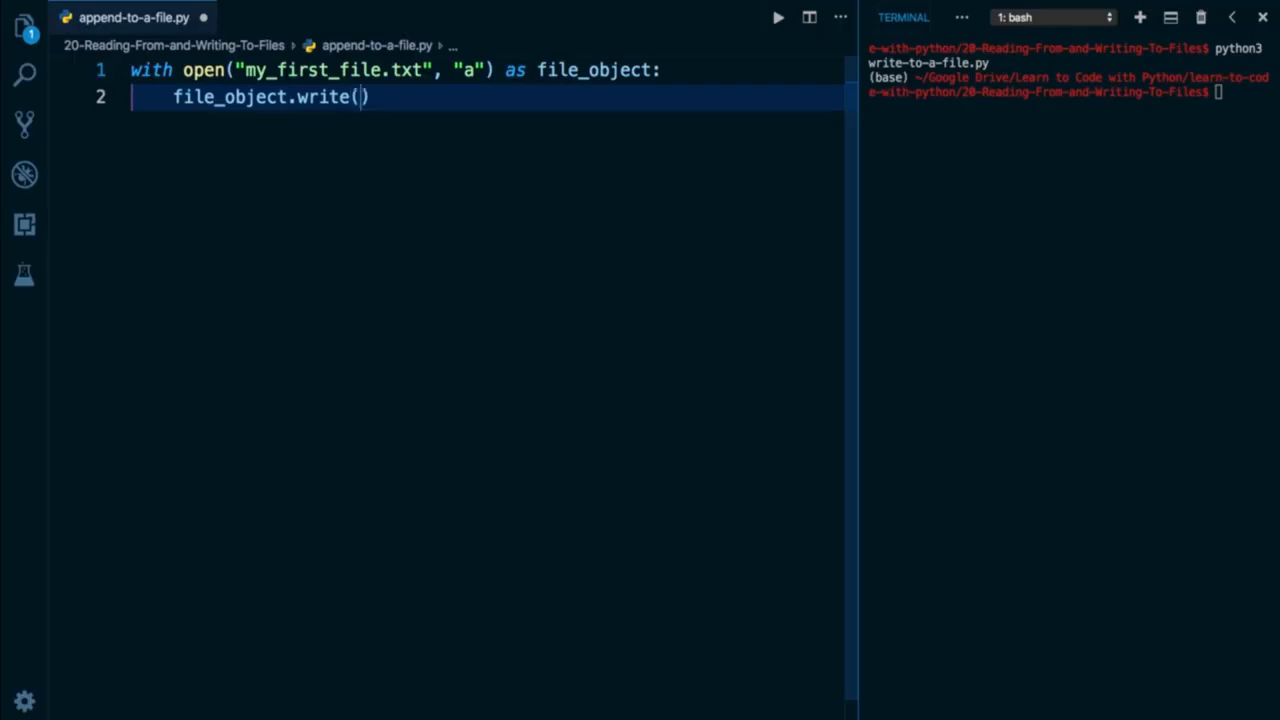
type("\"Thir\"")
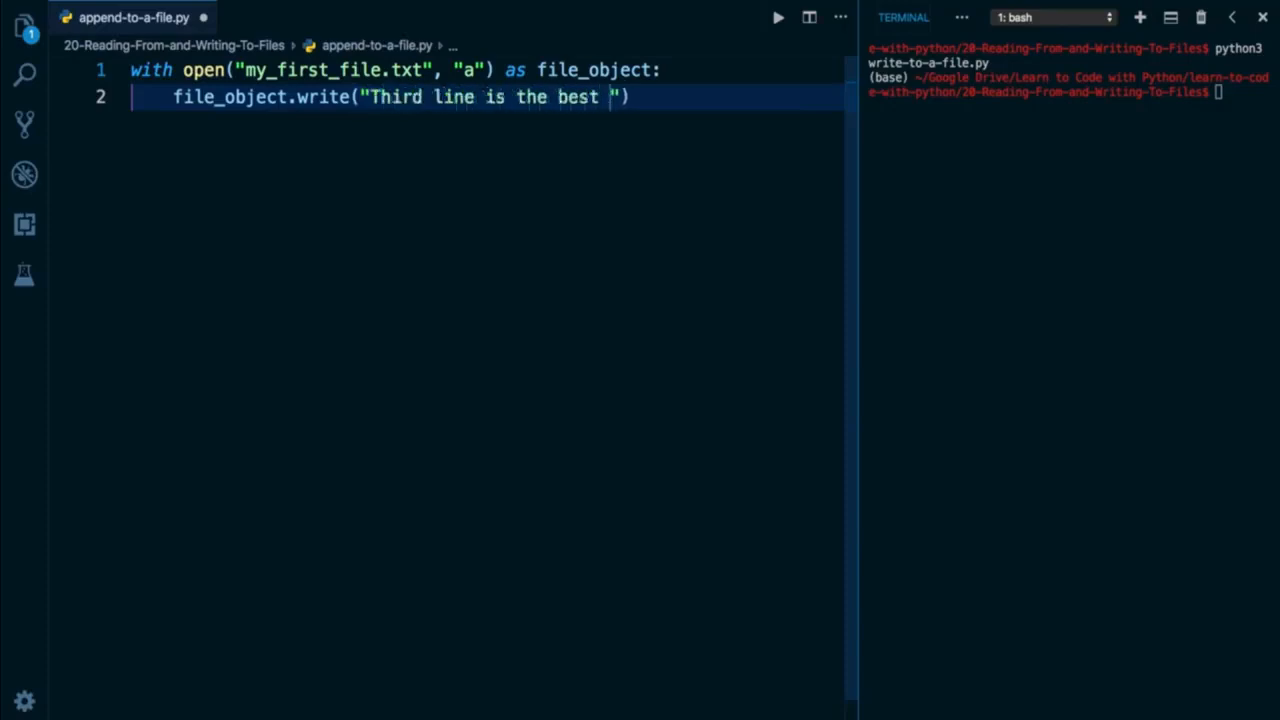
type("line!")
left_click(1069, 91)
type("python3 app")
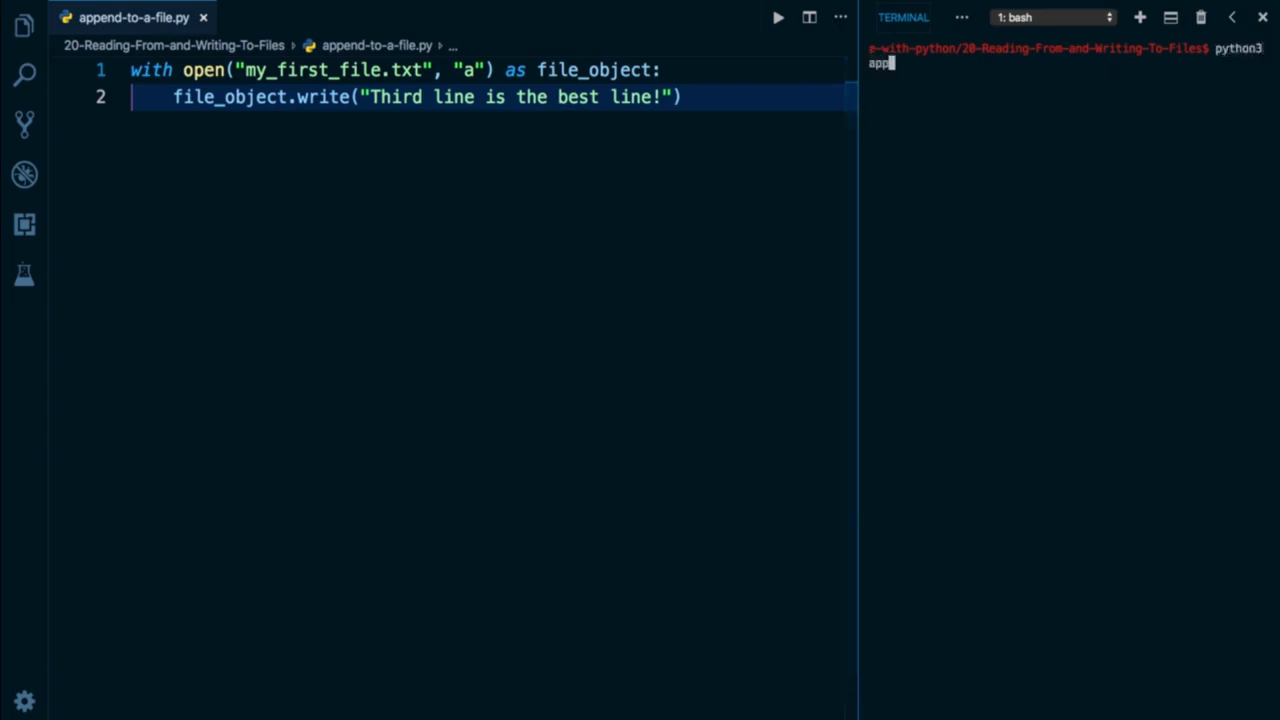
Run python3 append-to-a-file.py in the terminal to append the sentence
key("Enter")
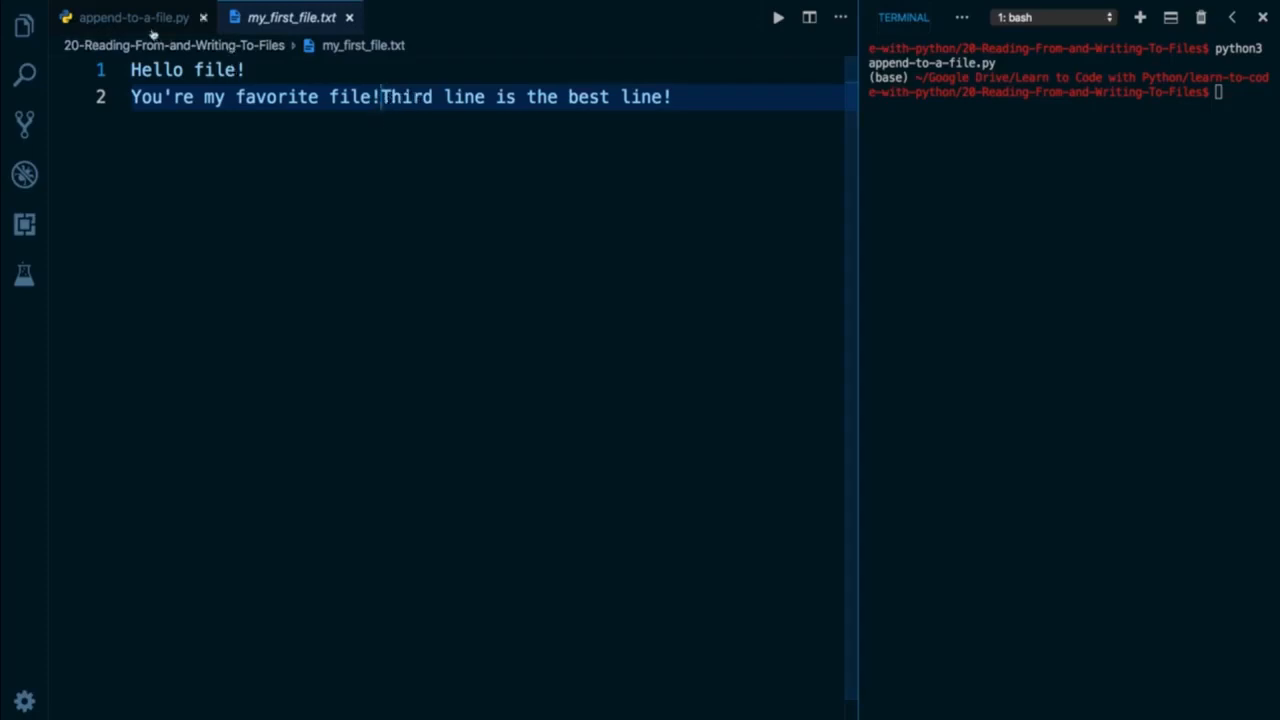
Prefix the write string in append-to-a-file.py with \n so the text starts a new line
left_click(130, 17)
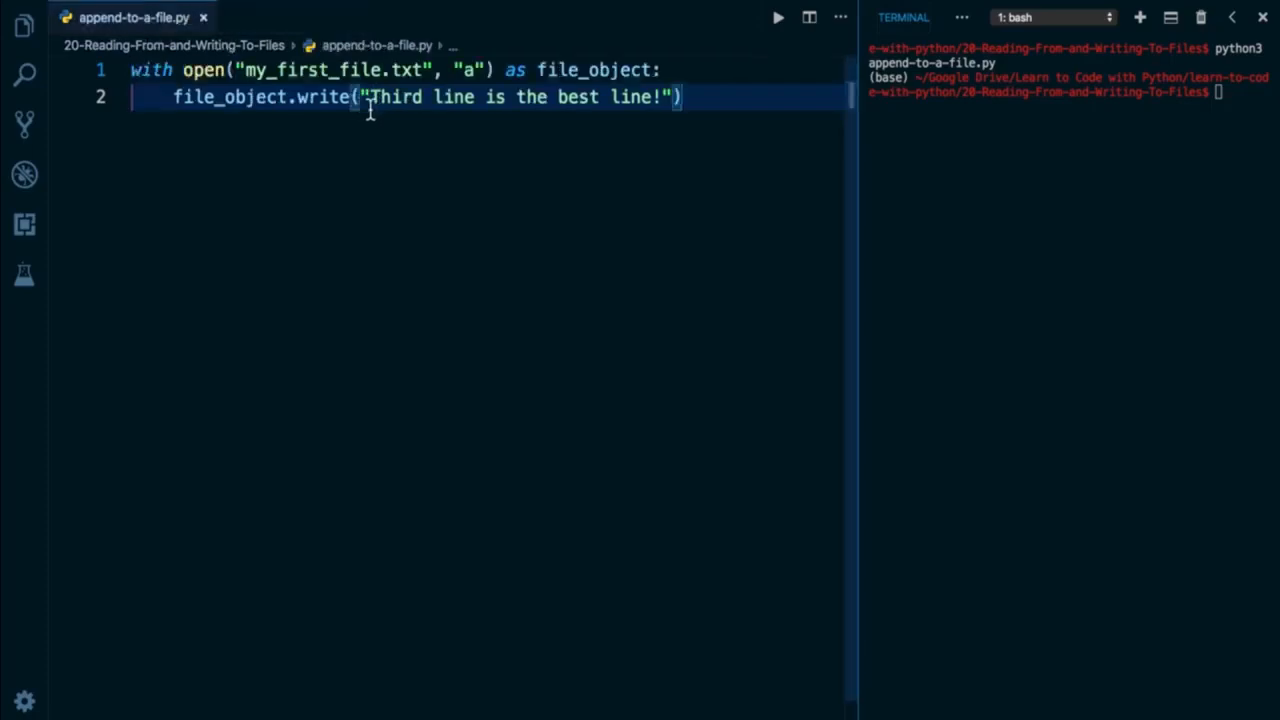
type("\\n")
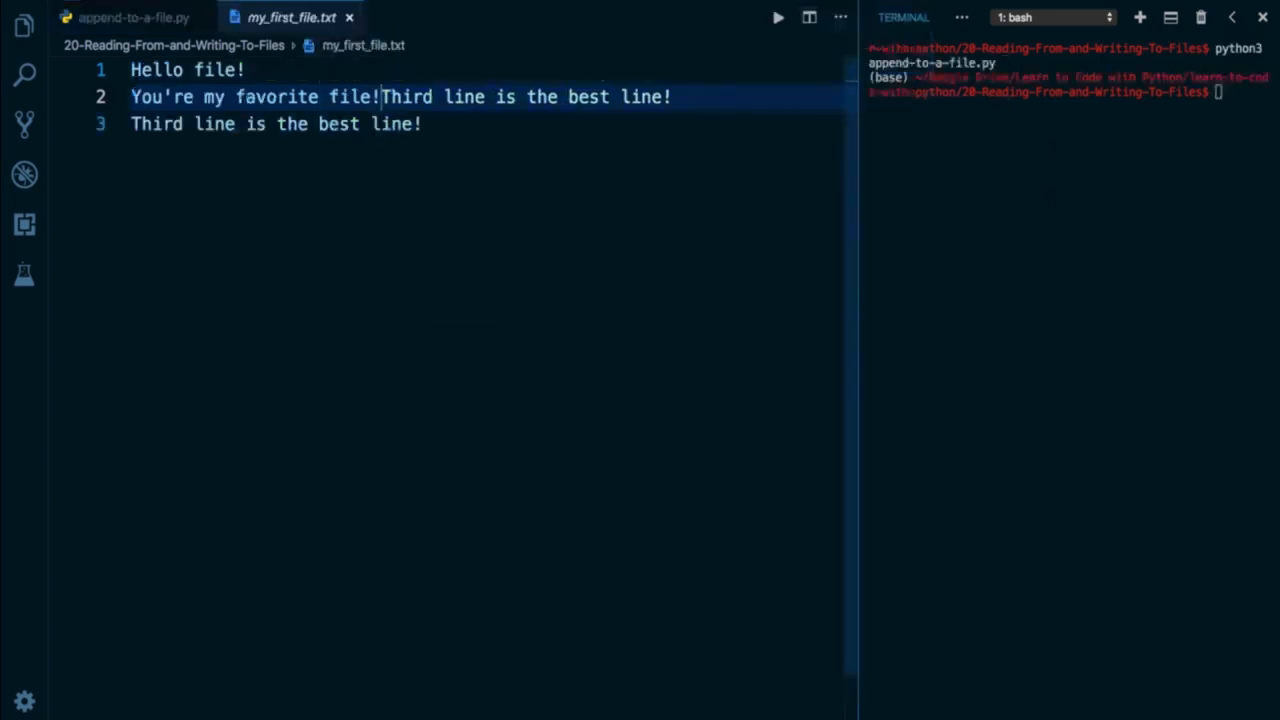
mouse_move(429, 150)
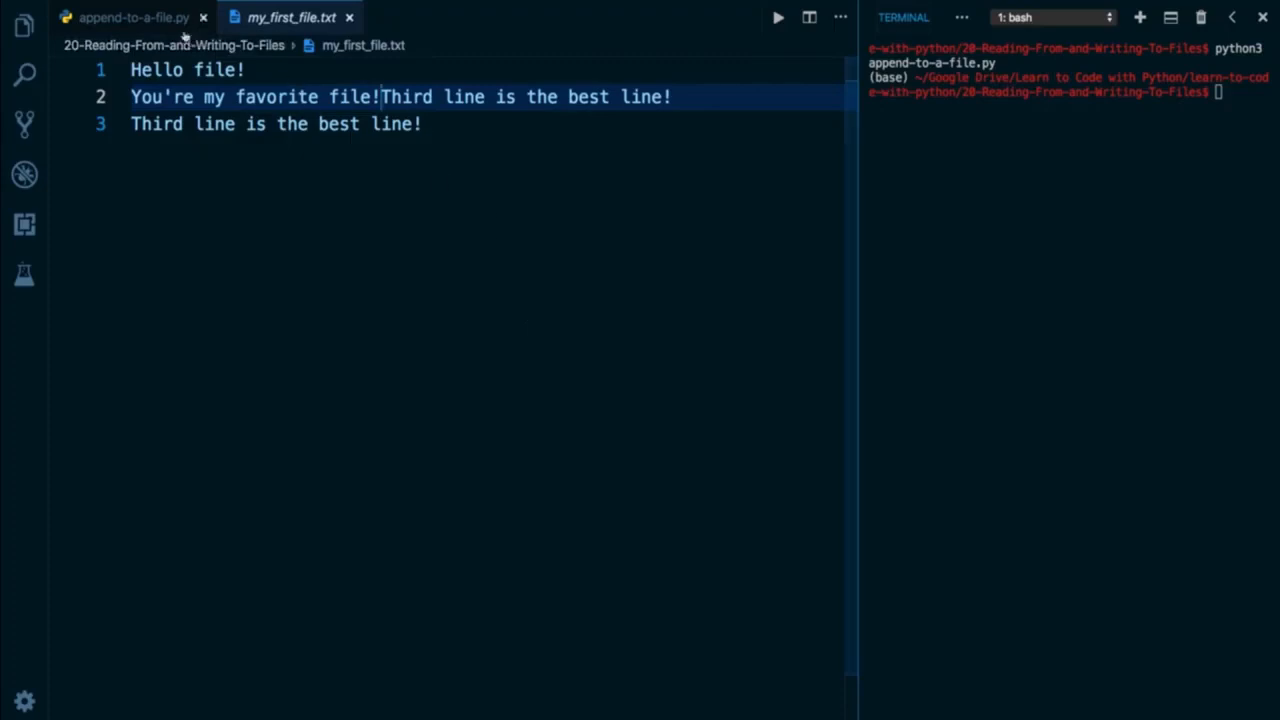
Return to append-to-a-file.py showing the write("\nThird line is the best line!") call
left_click(125, 17)
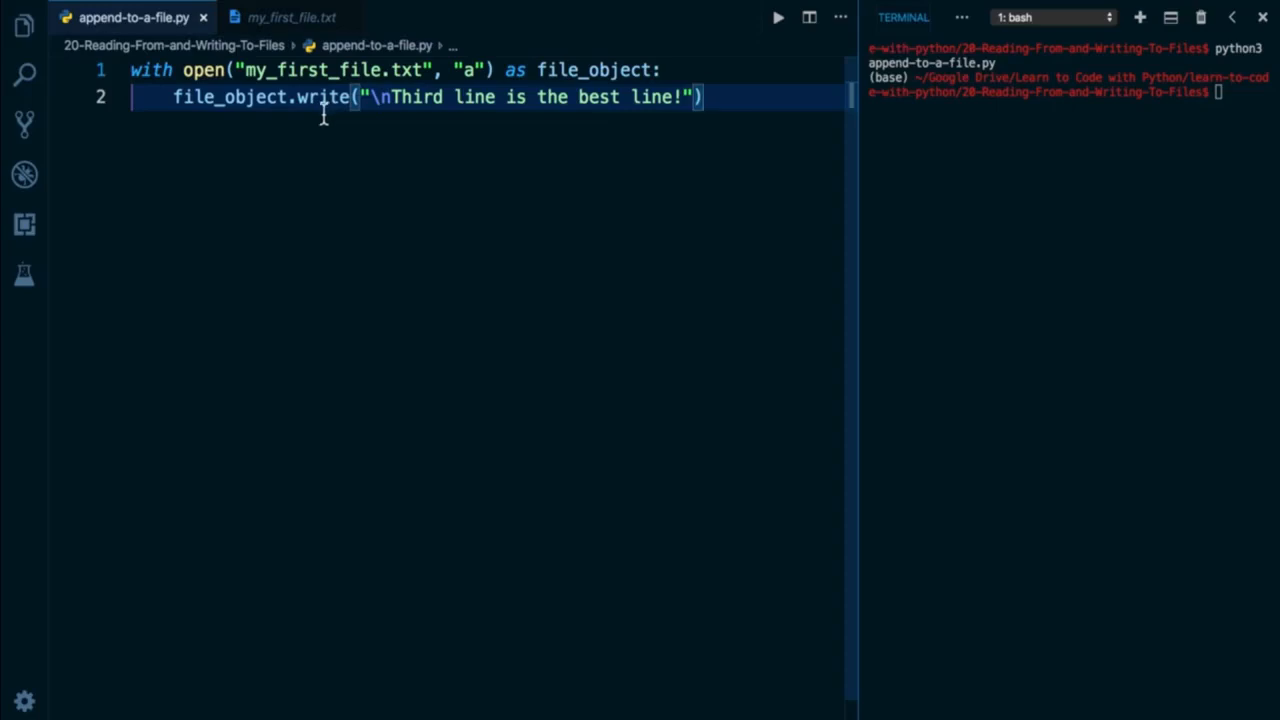
mouse_move(472, 70)
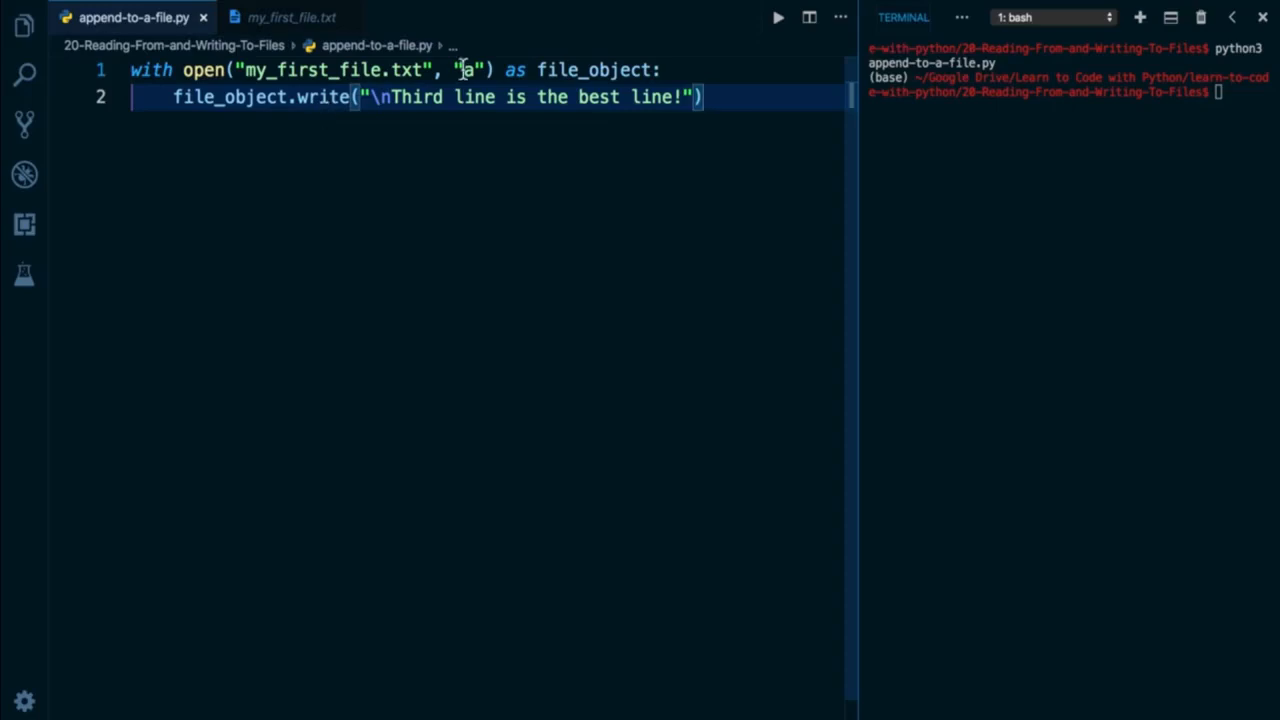
mouse_move(500, 182)
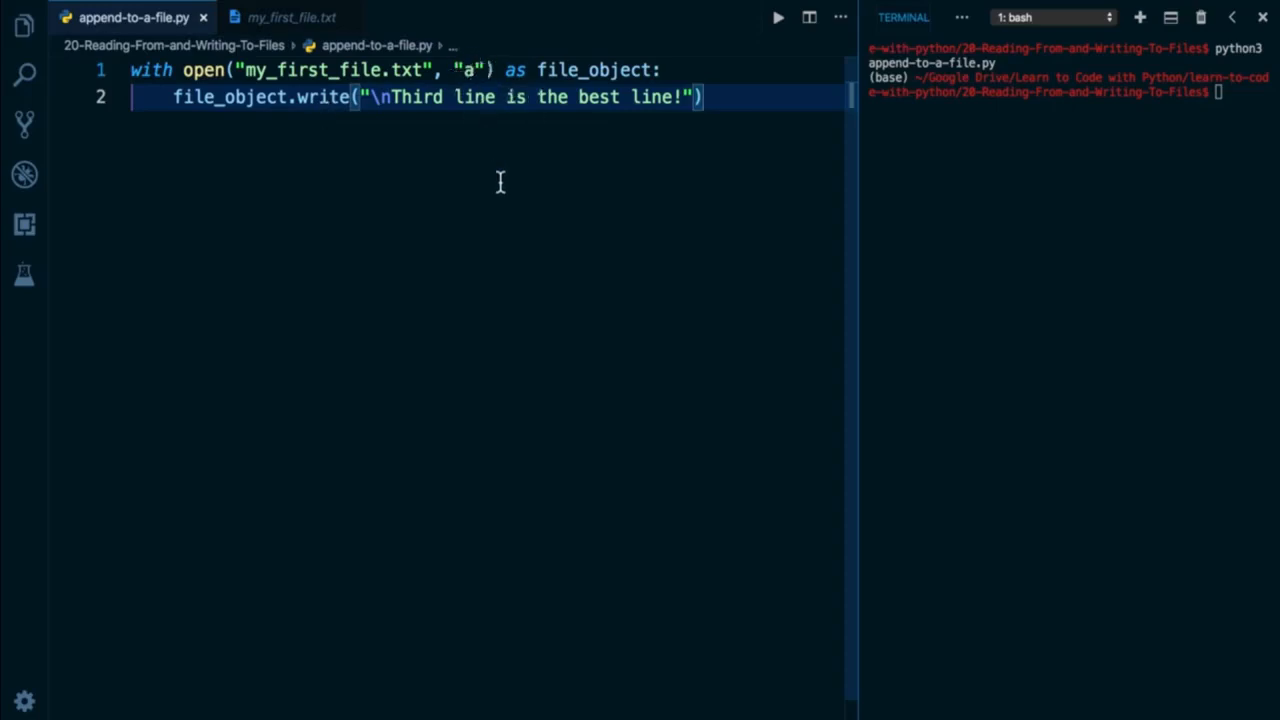